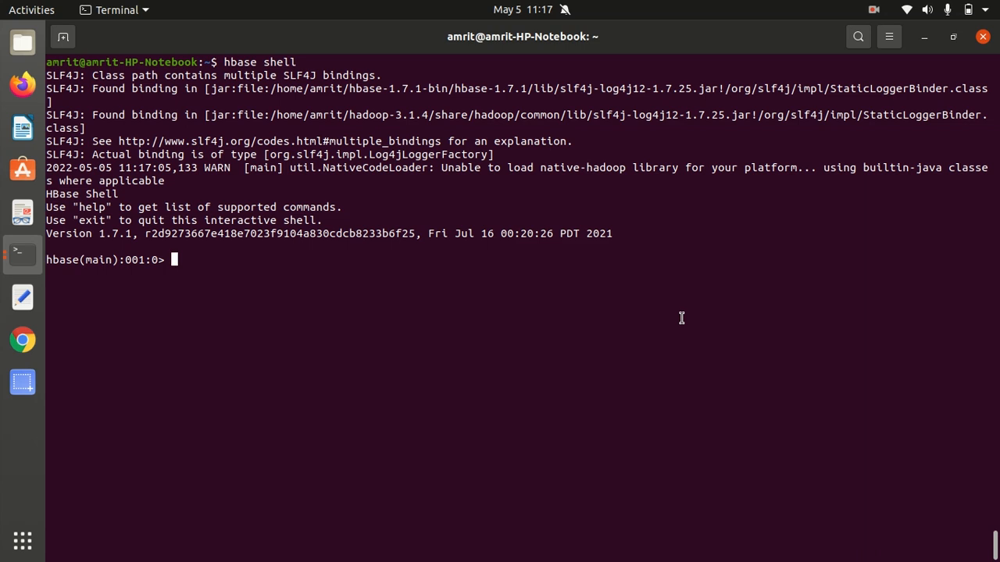
Begin a create command at the hbase(main) prompt
{"action": "type", "text": "create"}
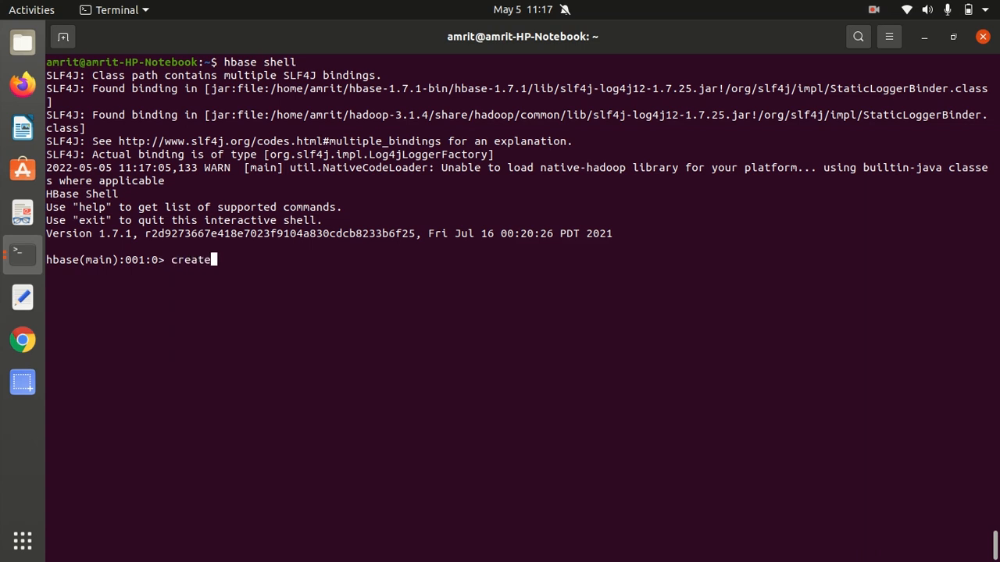
Run create 'f','f1' to make table f with column family f1
{"action": "type", "text": "'"}
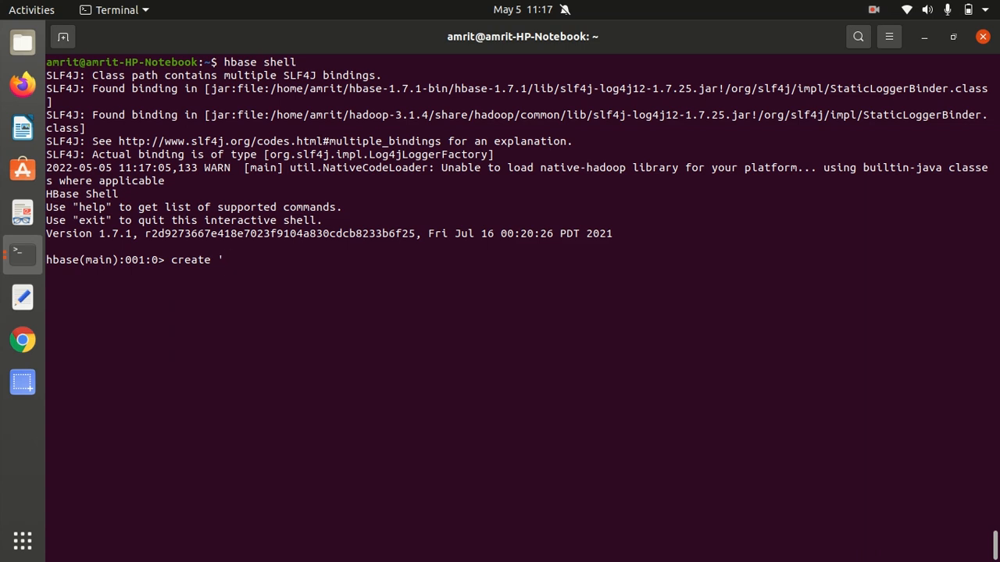
{"action": "type", "text": "f"}
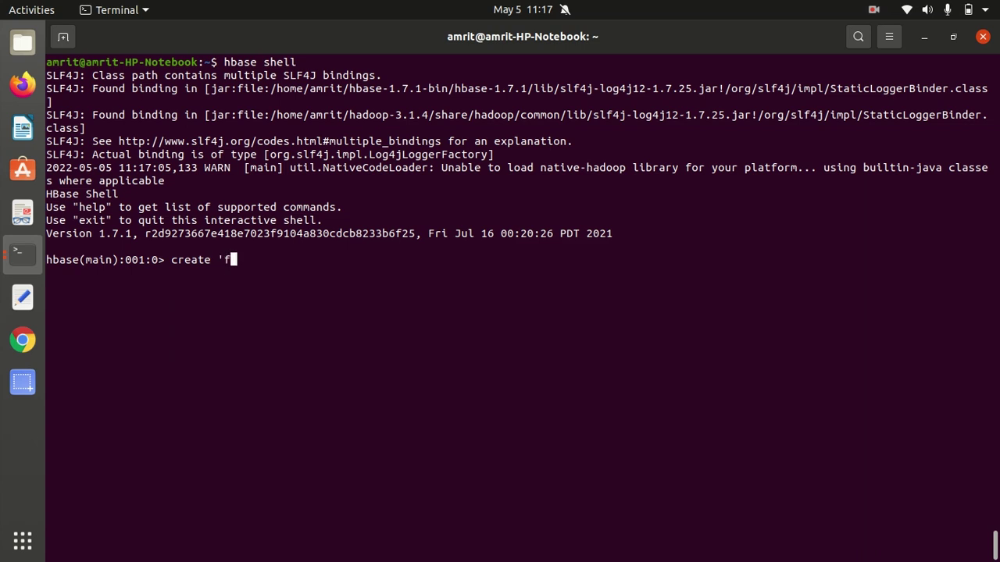
{"action": "type", "text": "',"}
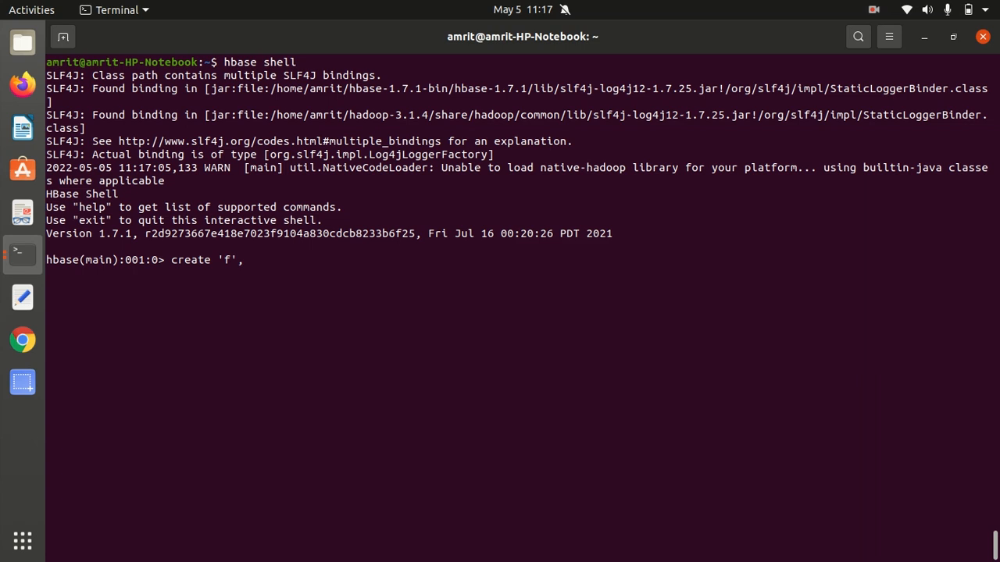
{"action": "type", "text": "'f1'"}
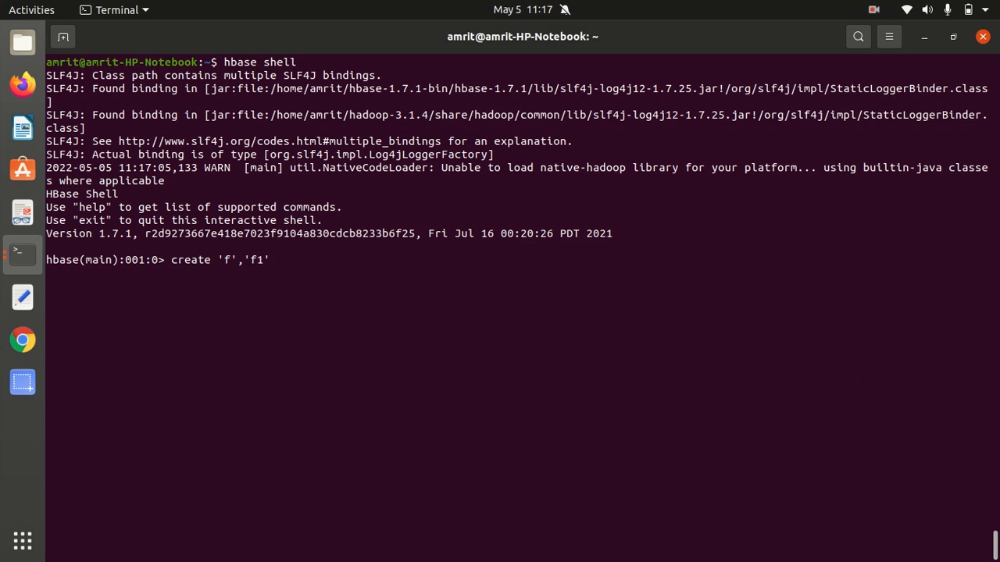
{"action": "key", "text": "Return"}
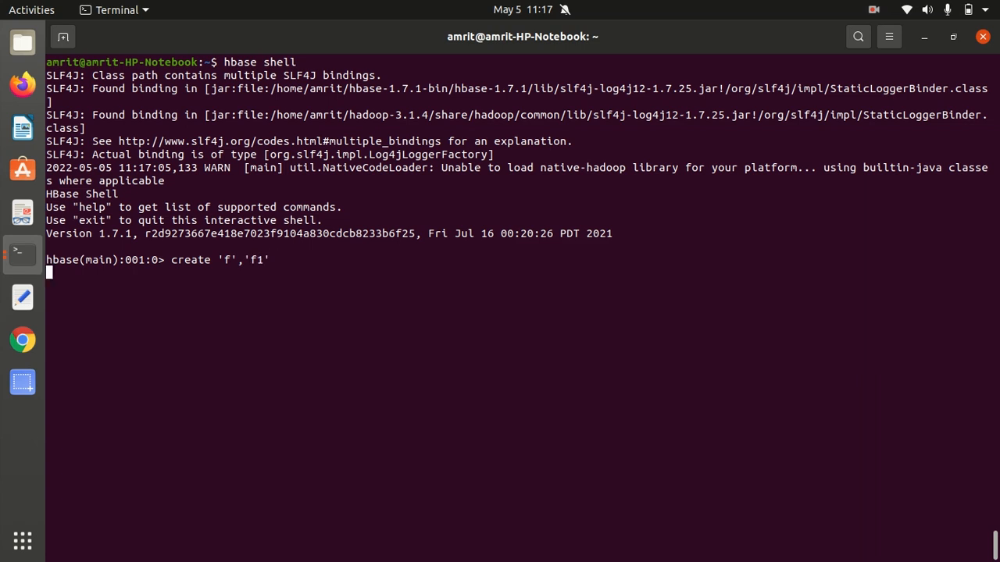
{"action": "key", "text": "Return"}
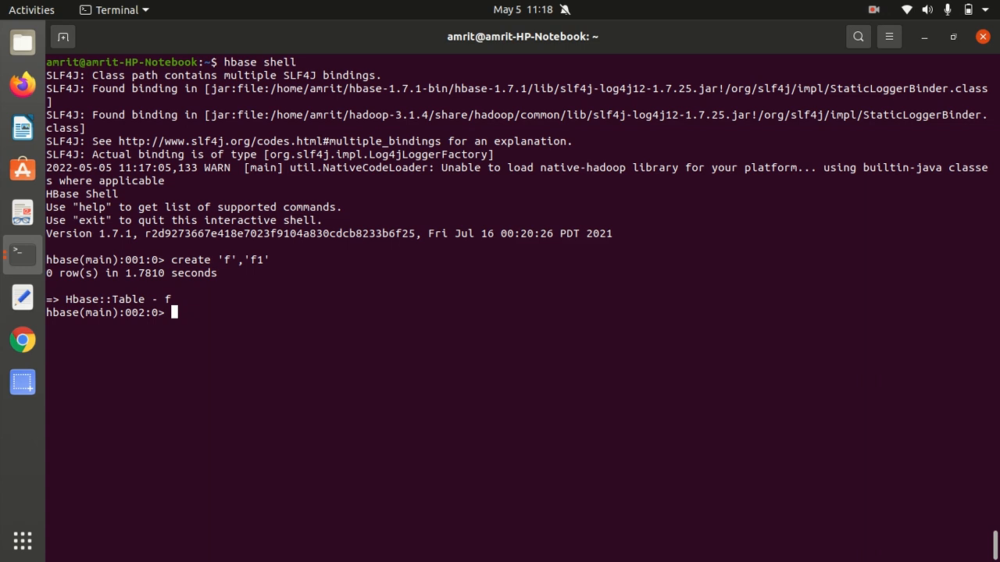
Run put 'f',1,'f1:name','Amrit' to store the name Amrit in row 1
{"action": "type", "text": "put"}
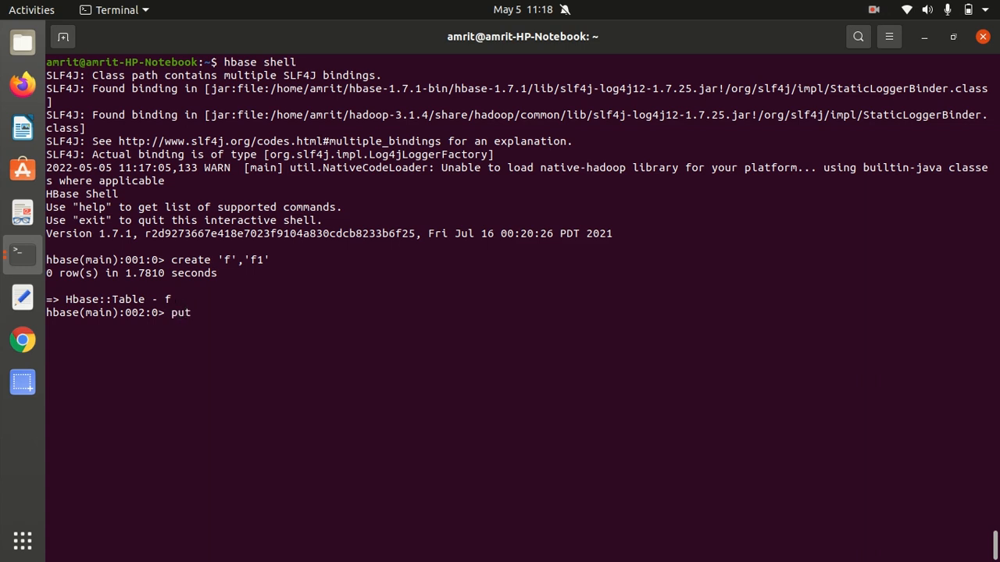
{"action": "type", "text": "'f'"}
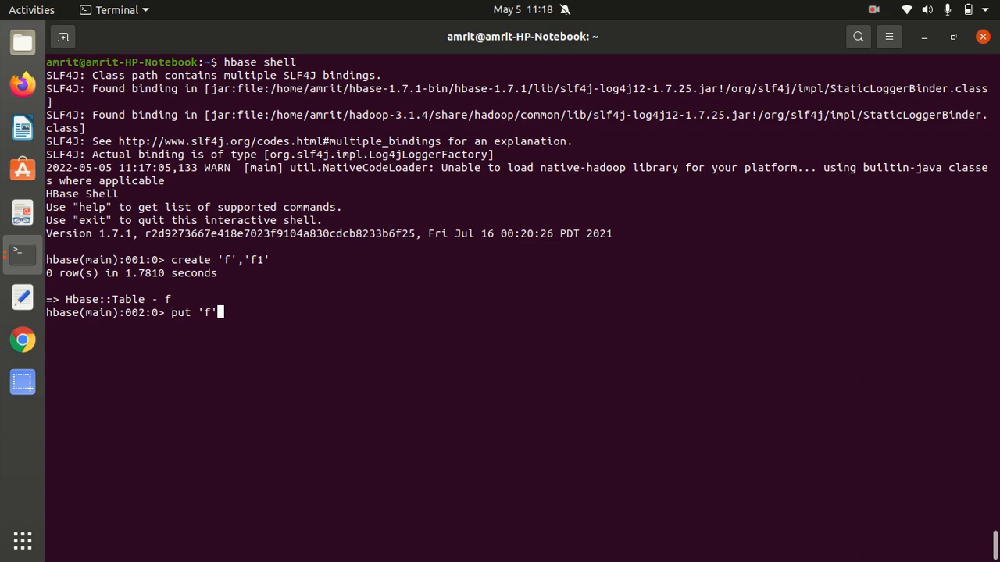
{"action": "type", "text": ",1"}
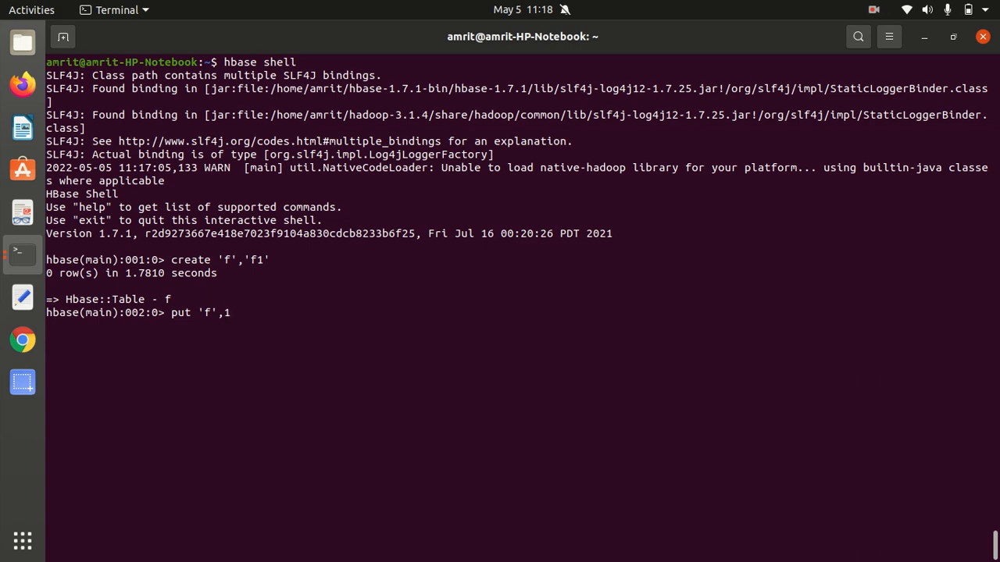
{"action": "type", "text": ","}
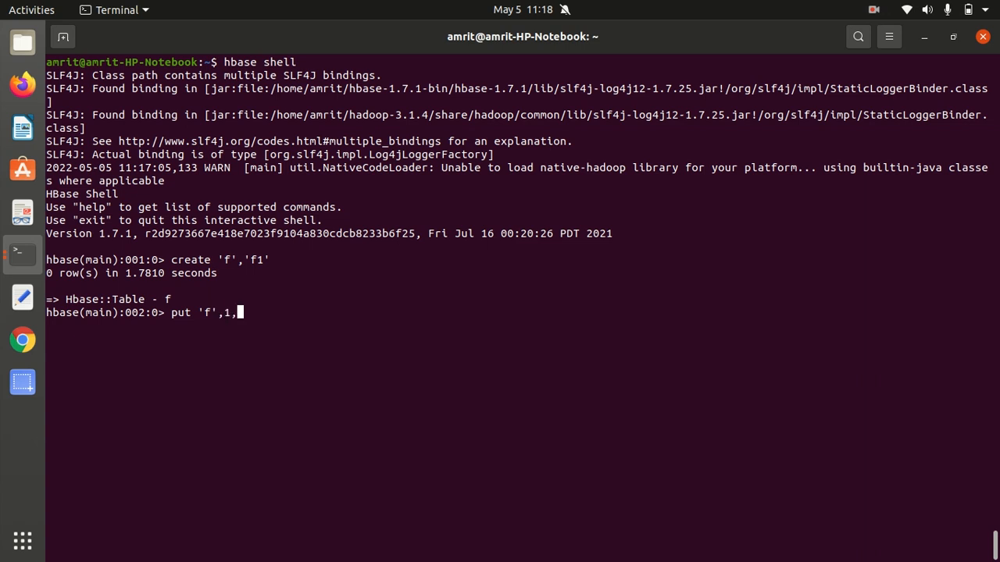
{"action": "type", "text": "f1:"}
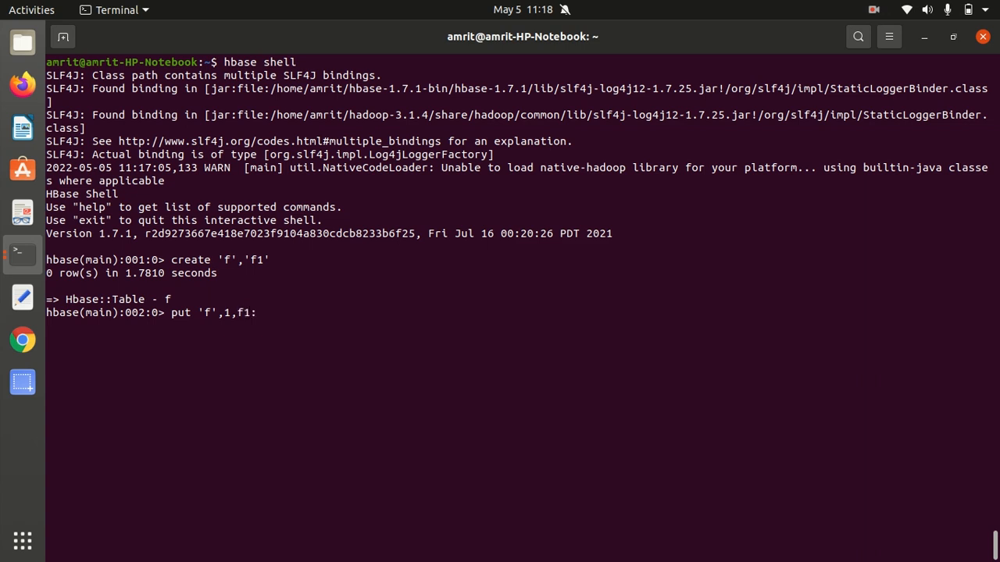
{"action": "mouse_move", "coordinate": [260, 312]}
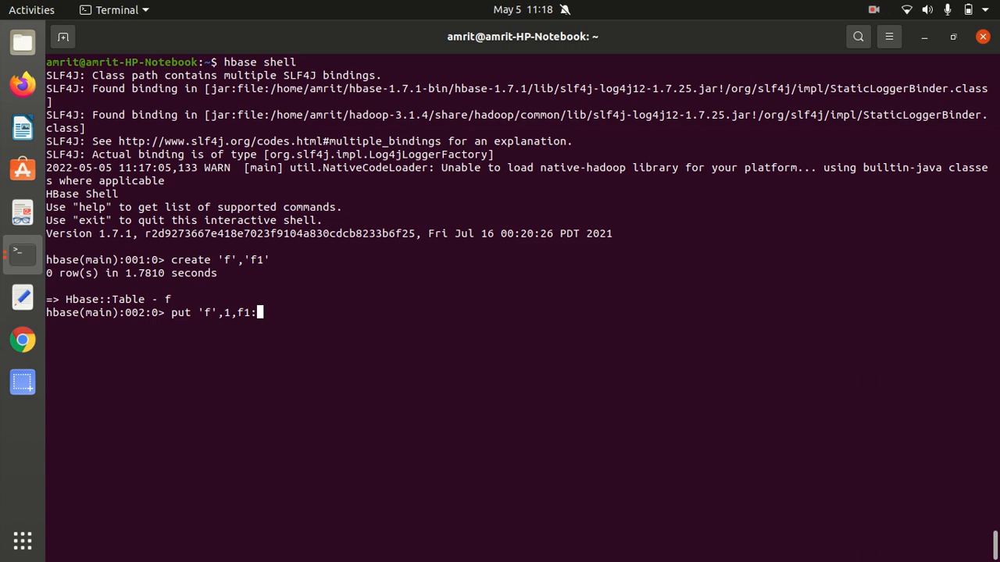
{"action": "type", "text": "name"}
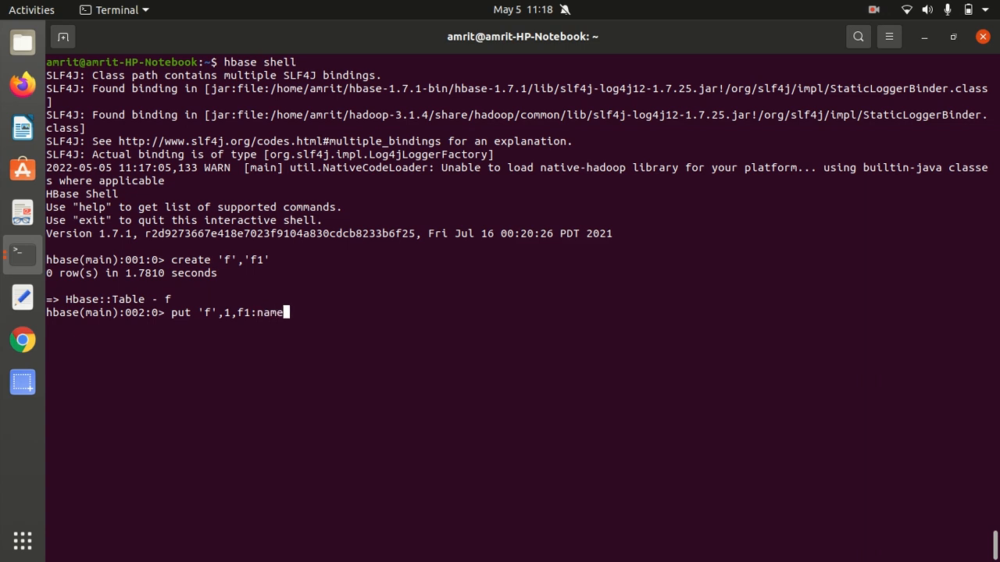
{"action": "mouse_move", "coordinate": [284, 313]}
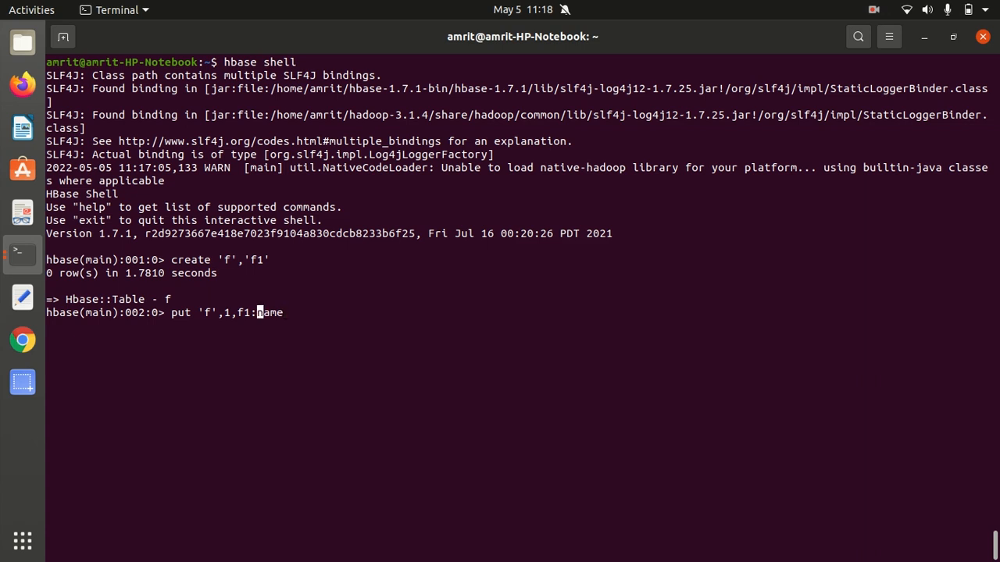
{"action": "type", "text": "'"}
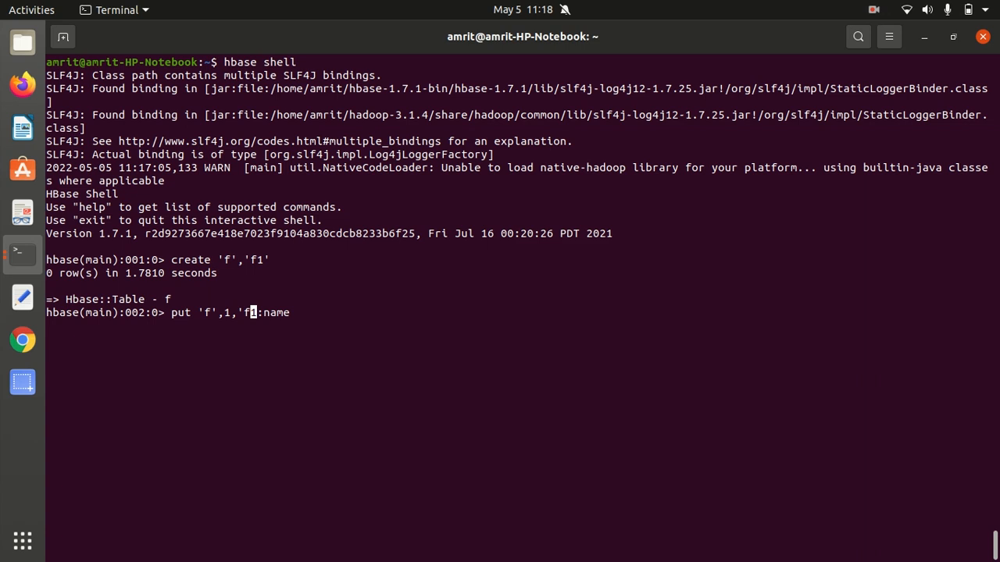
{"action": "type", "text": "'"}
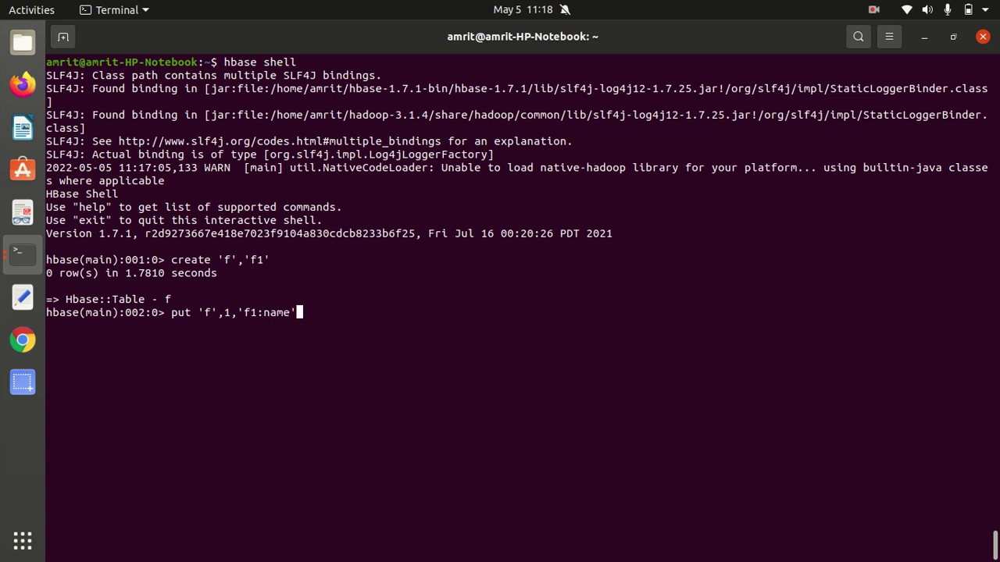
{"action": "type", "text": ",'"}
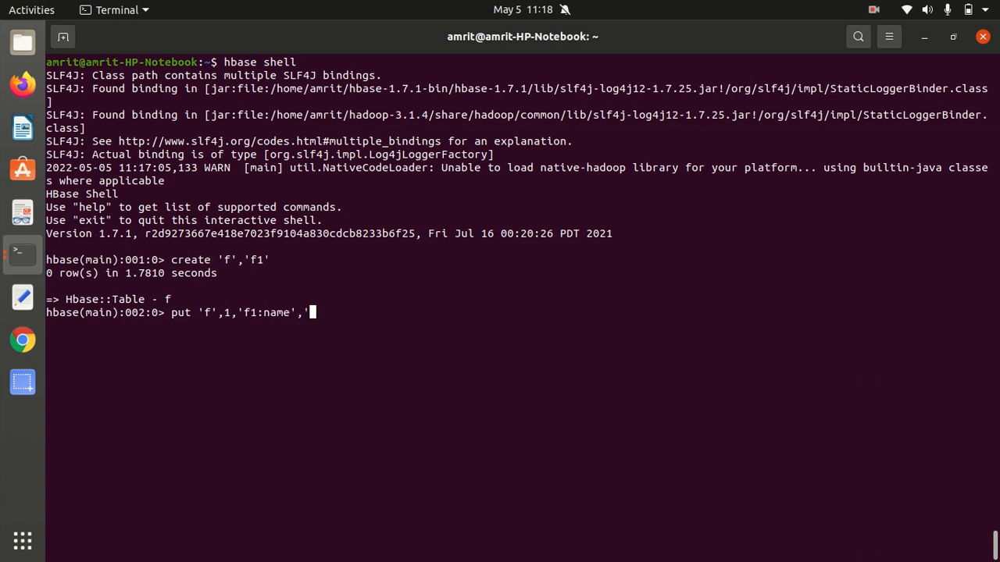
{"action": "type", "text": "Amrit"}
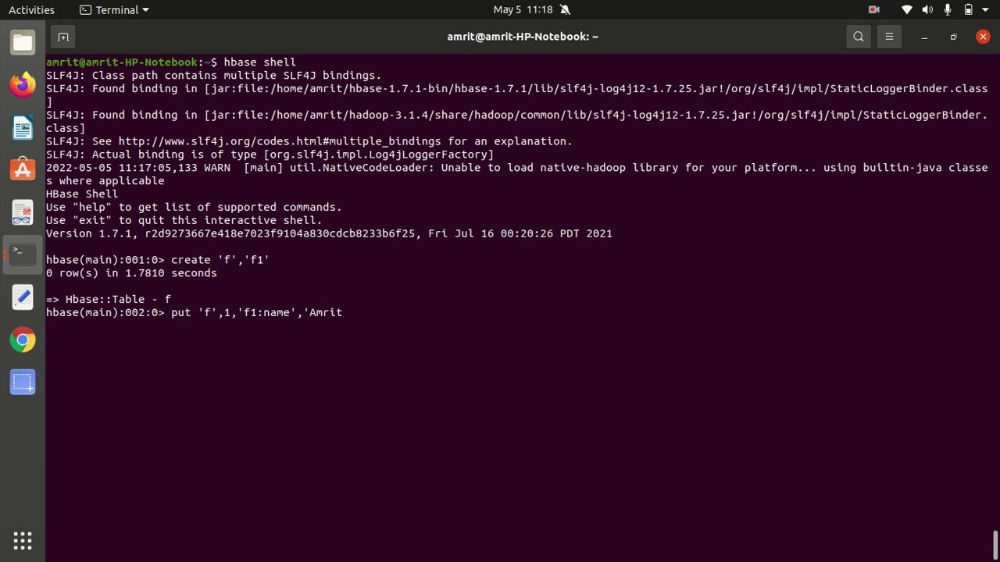
{"action": "key", "text": "Return"}
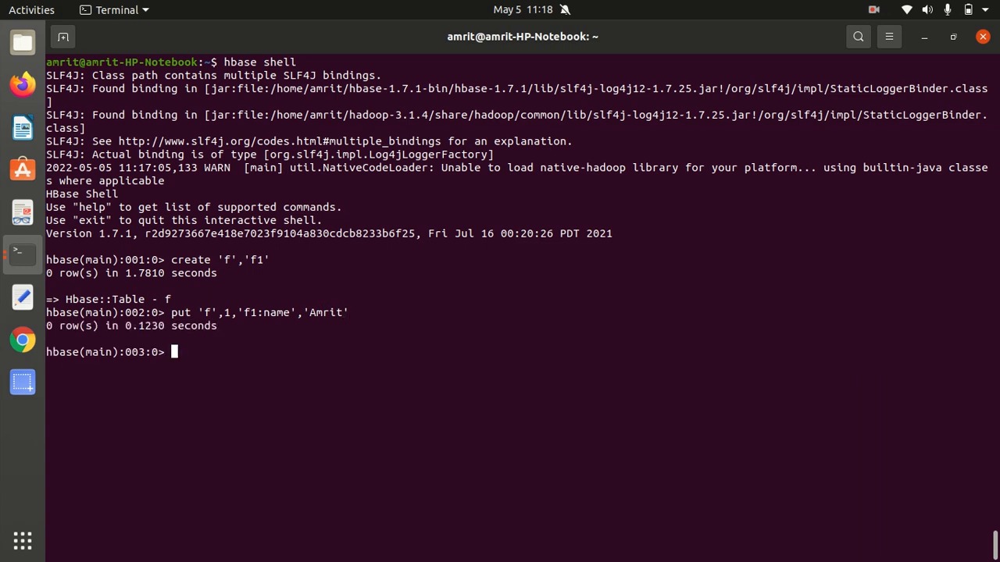
{"action": "mouse_move", "coordinate": [457, 326]}
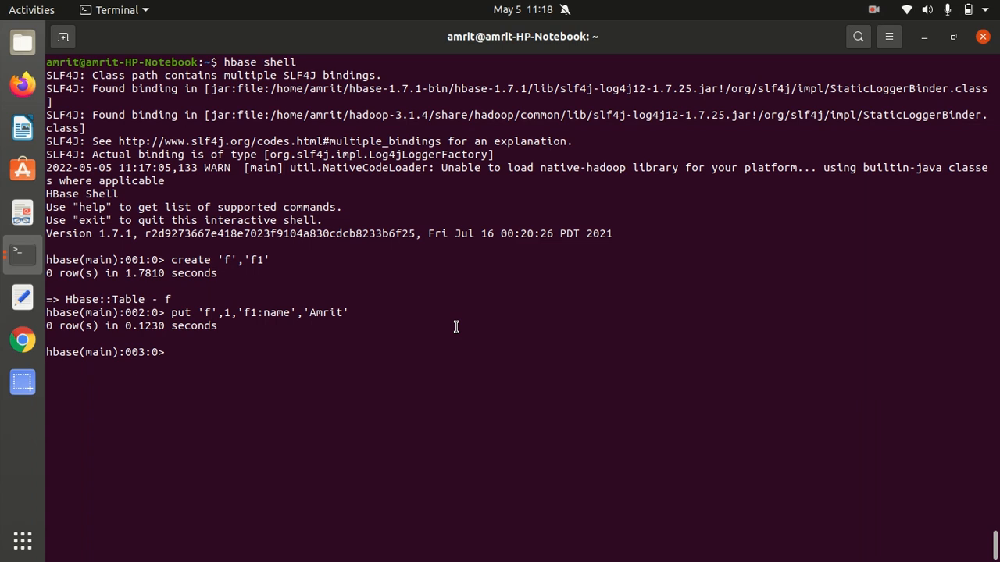
Edit the previous put to store f1:city 'XYZ' in row 1 of table f
{"action": "double_click", "coordinate": [252, 312]}
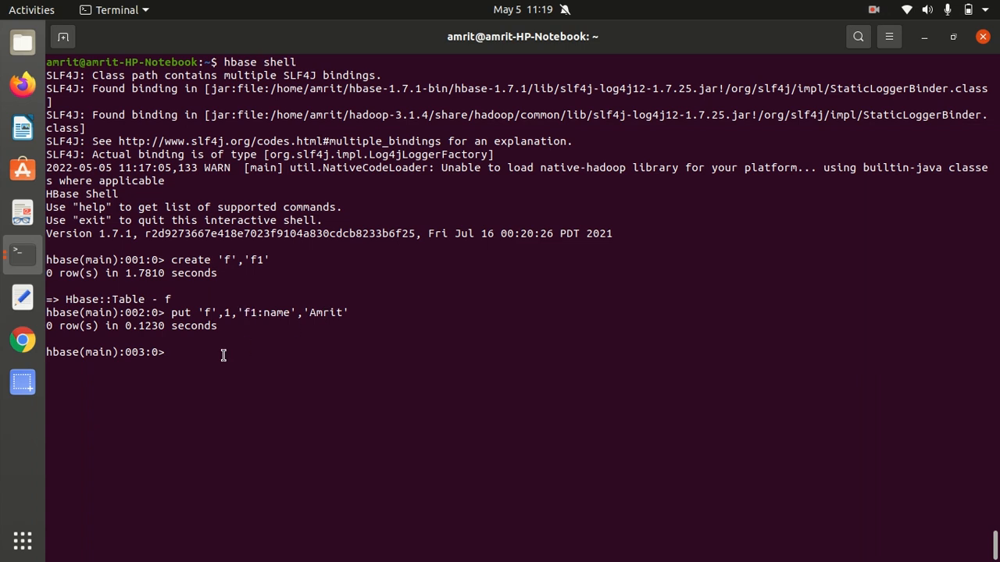
{"action": "type", "text": "put 'f',1,'f1:name','Amrit'"}
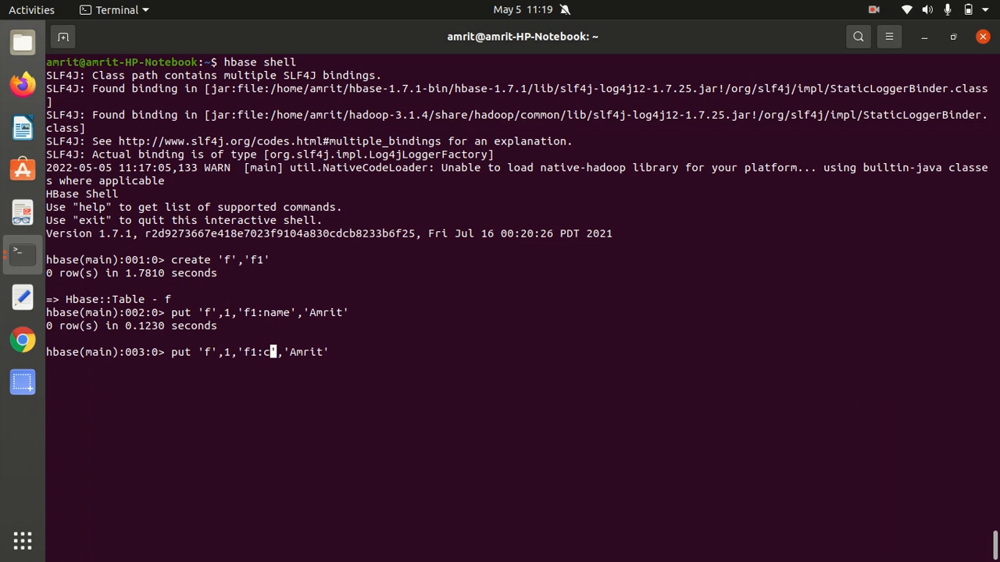
{"action": "type", "text": "ity"}
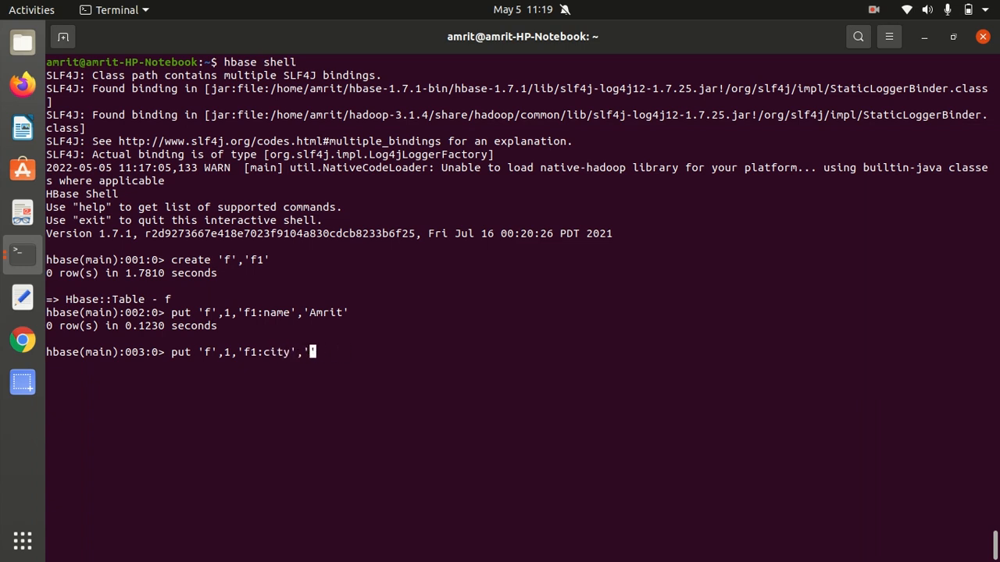
{"action": "type", "text": "XYZ"}
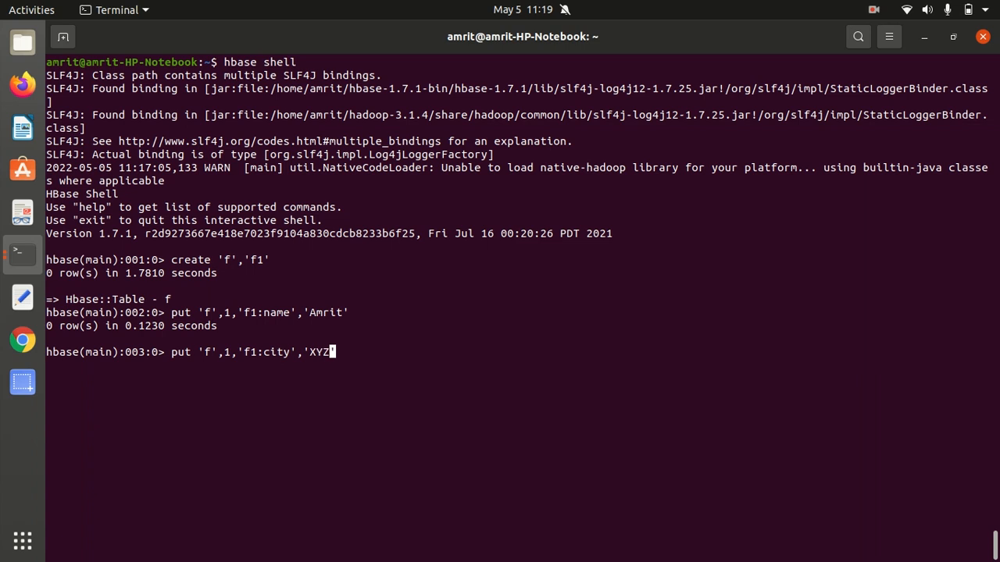
{"action": "key", "text": "Return"}
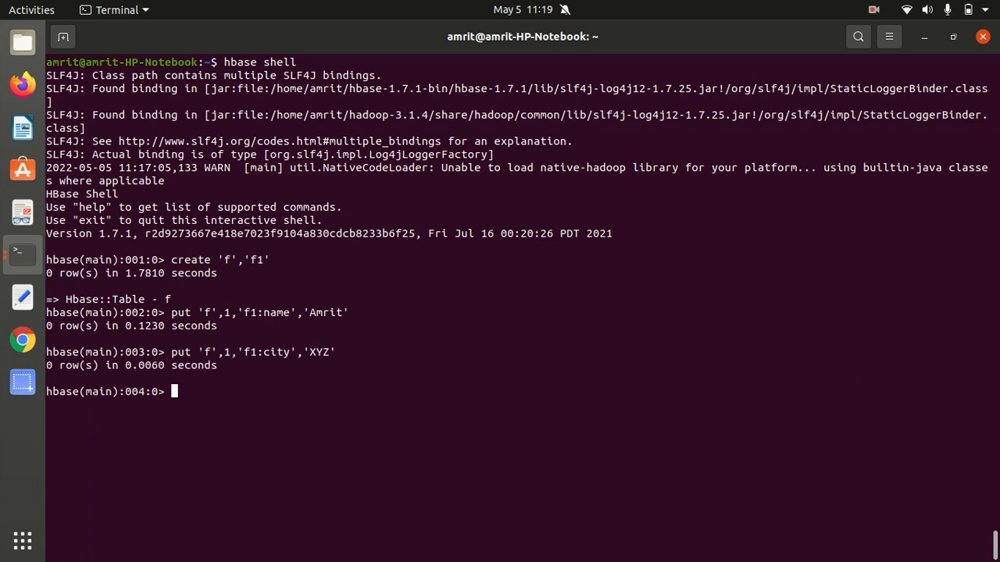
Edit the put again to store f1:id '10' in row 1 of table f
{"action": "type", "text": "put 'f',1,'f1:city','XYZ'"}
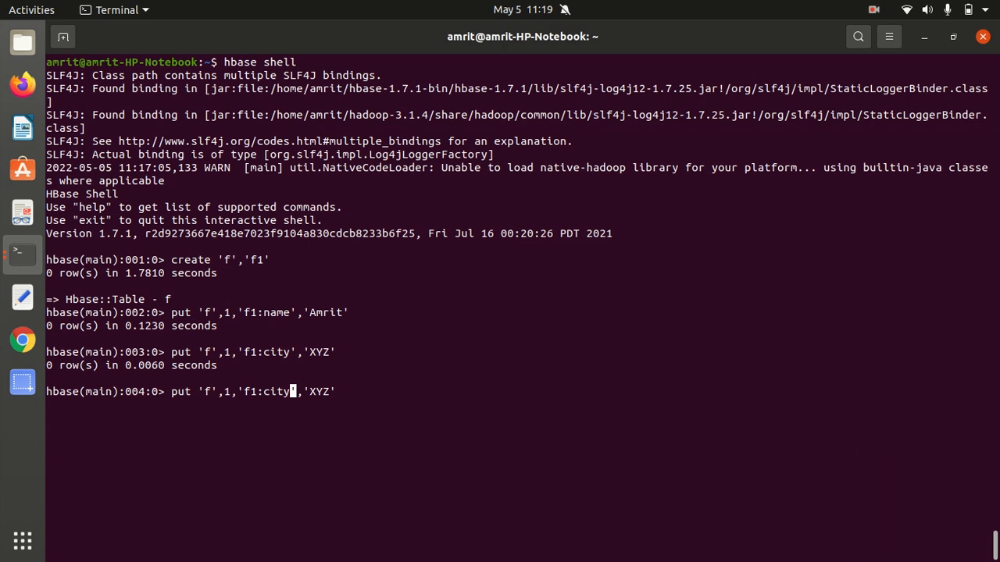
{"action": "type", "text": "id"}
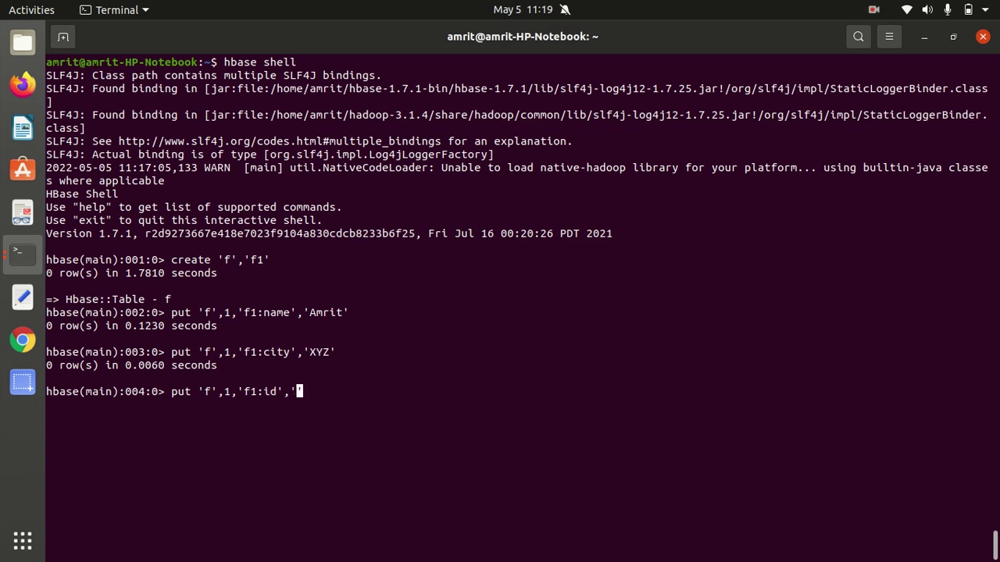
{"action": "type", "text": "10"}
{"action": "key", "text": "Return"}
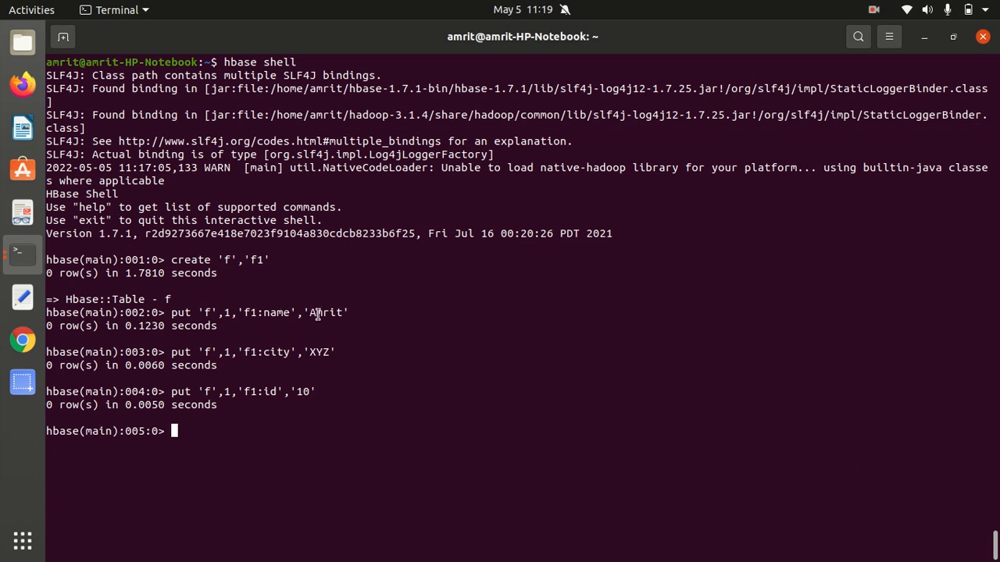
{"action": "mouse_move", "coordinate": [290, 416]}
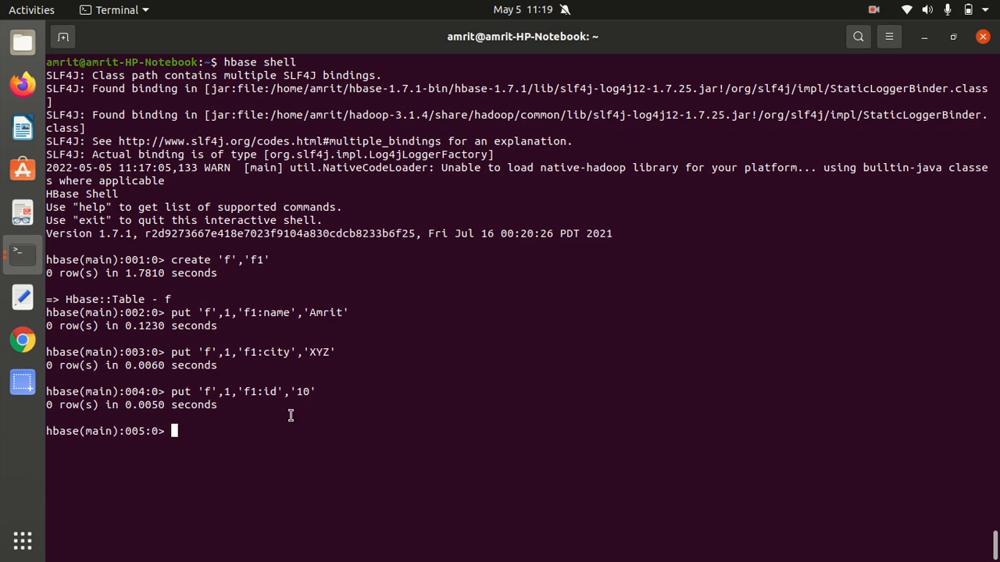
Run scan 'f' to list row 1's city XYZ, id 10 and name Amrit
{"action": "type", "text": "scan"}
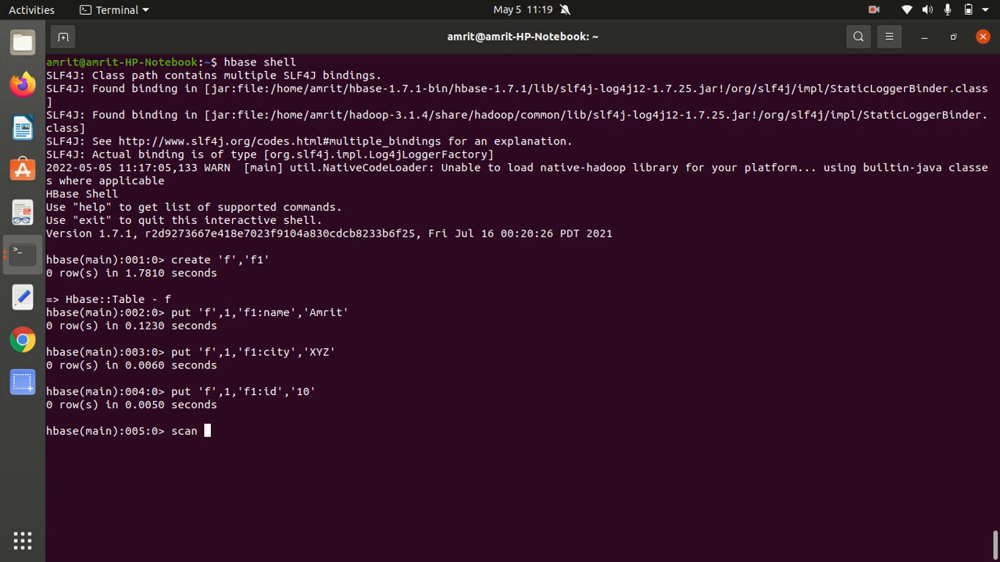
{"action": "type", "text": "'"}
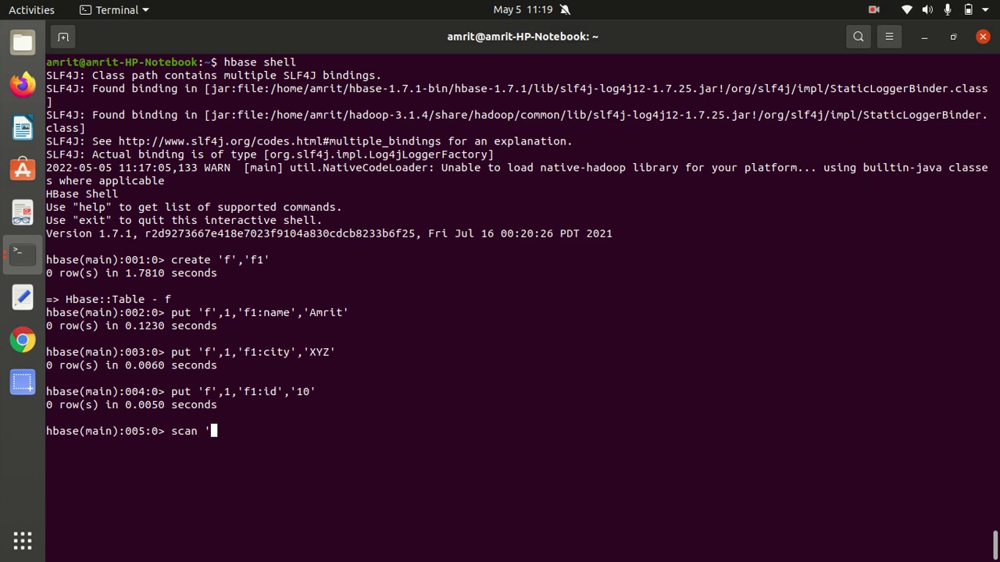
{"action": "type", "text": "f'"}
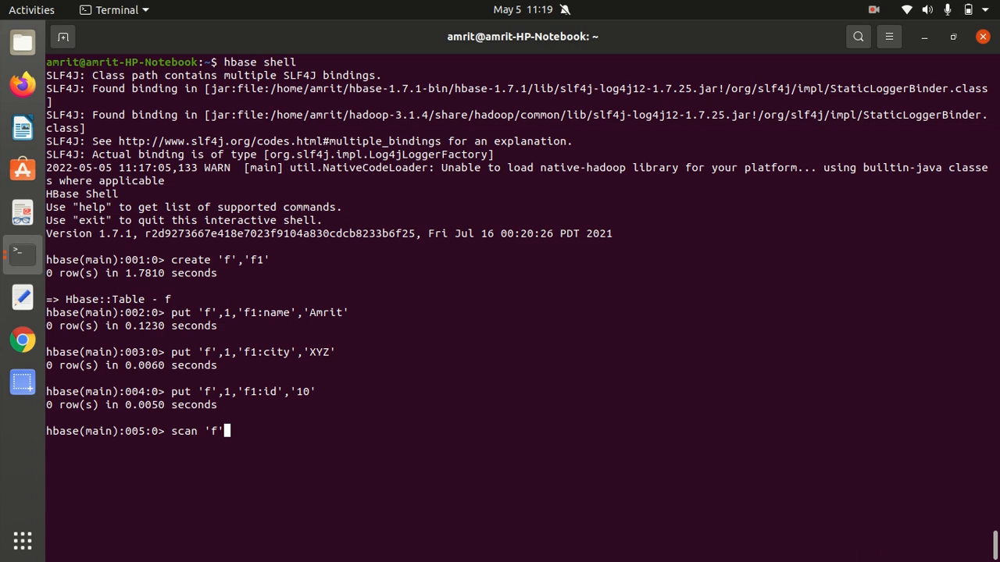
{"action": "key", "text": "Return"}
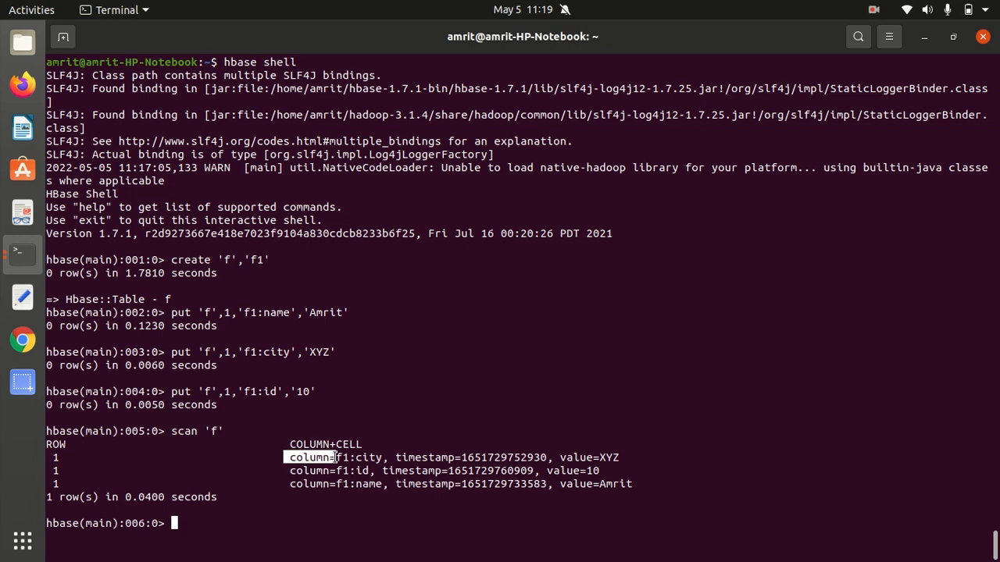
{"action": "mouse_move", "coordinate": [475, 459]}
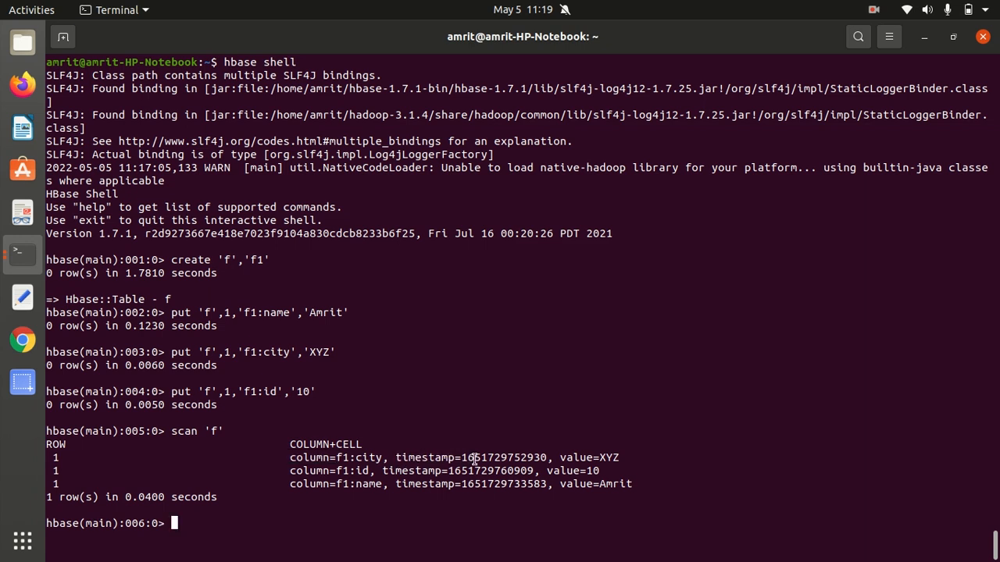
{"action": "mouse_move", "coordinate": [280, 515]}
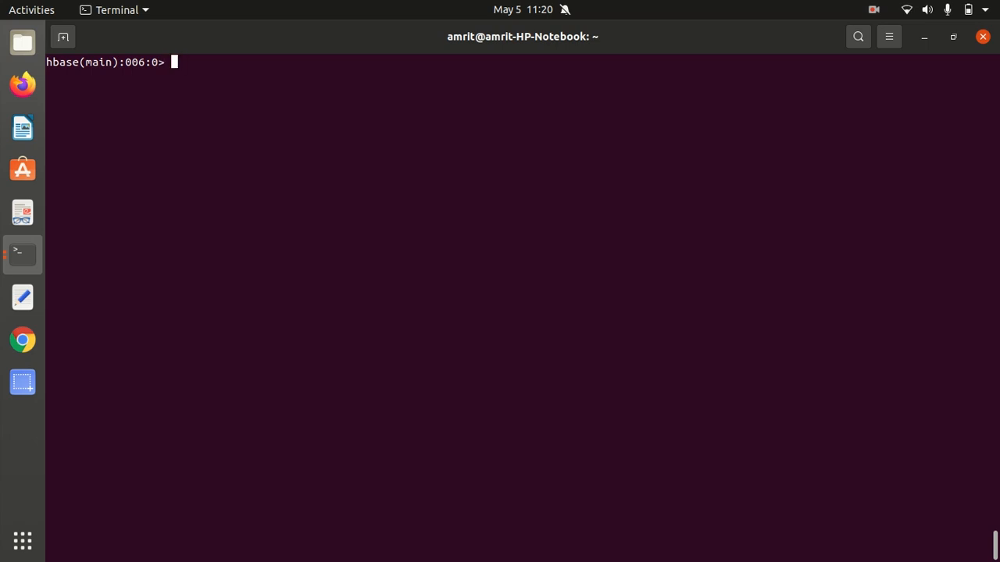
Run get 'f','1' to show row 1's city, id and name values
{"action": "type", "text": "get"}
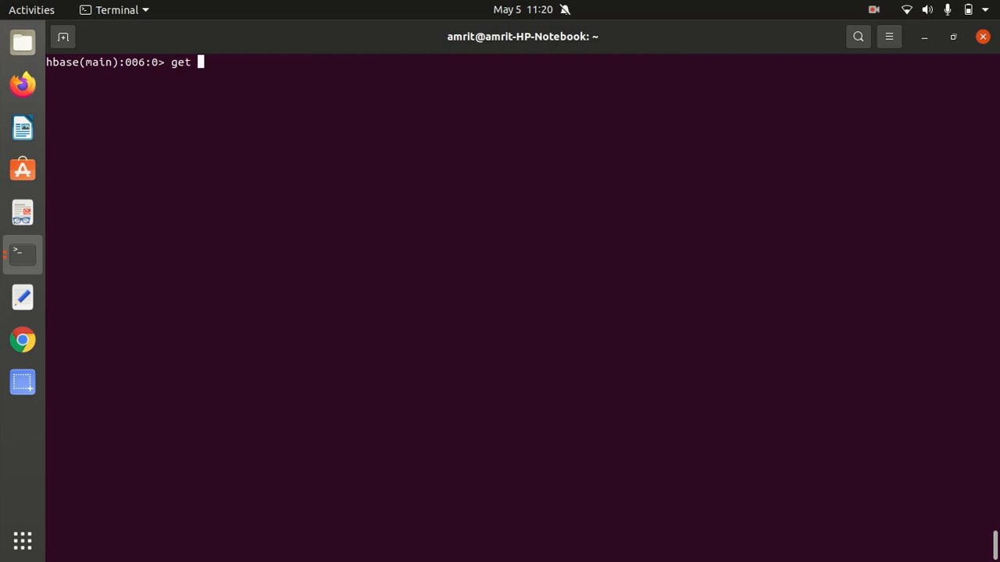
{"action": "type", "text": "'"}
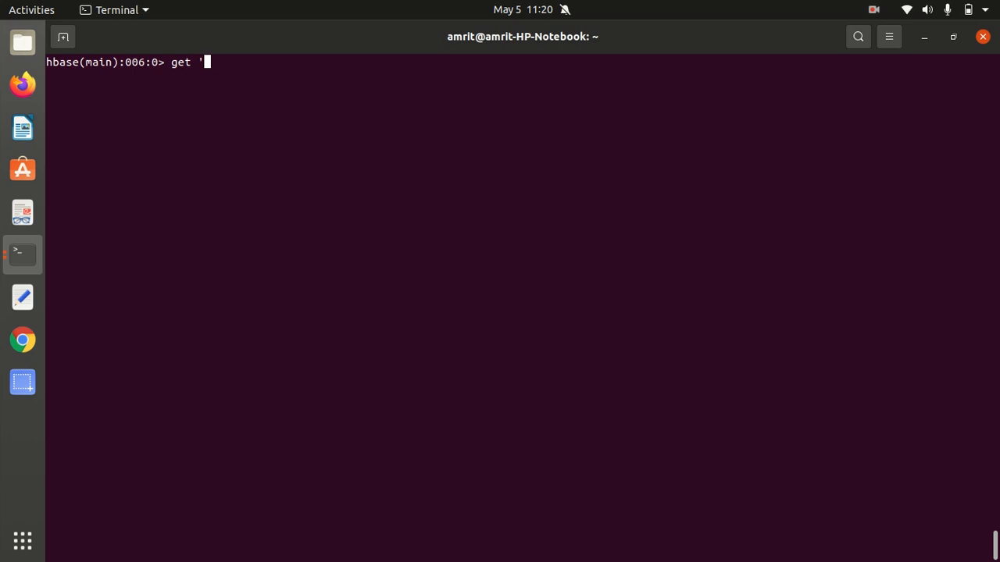
{"action": "type", "text": "f'"}
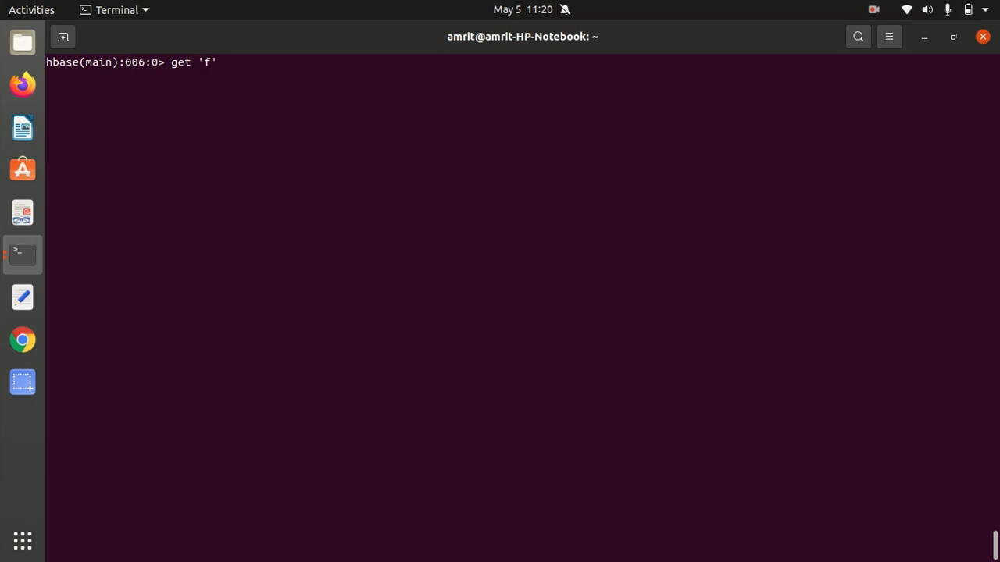
{"action": "type", "text": ",'1'"}
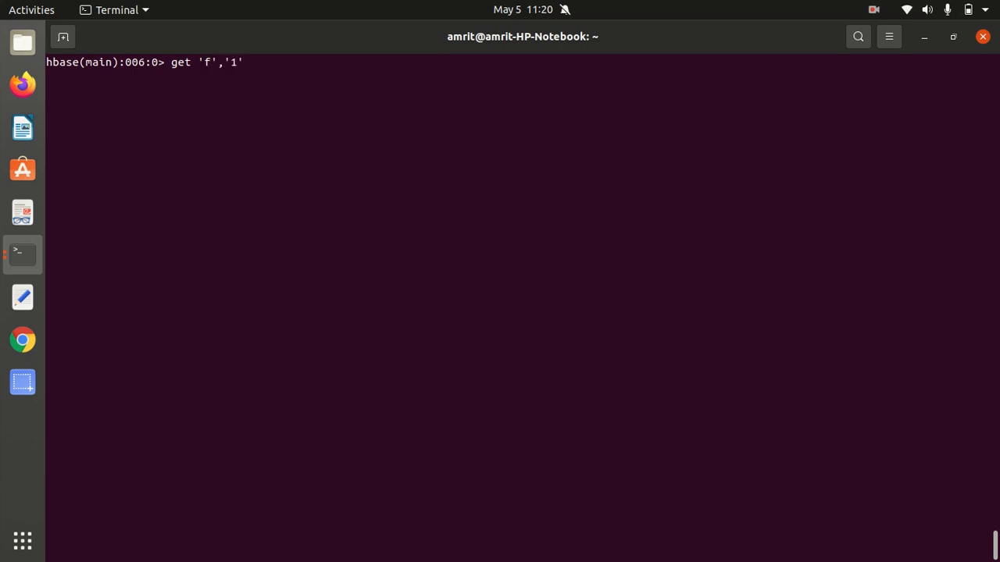
{"action": "key", "text": "Return"}
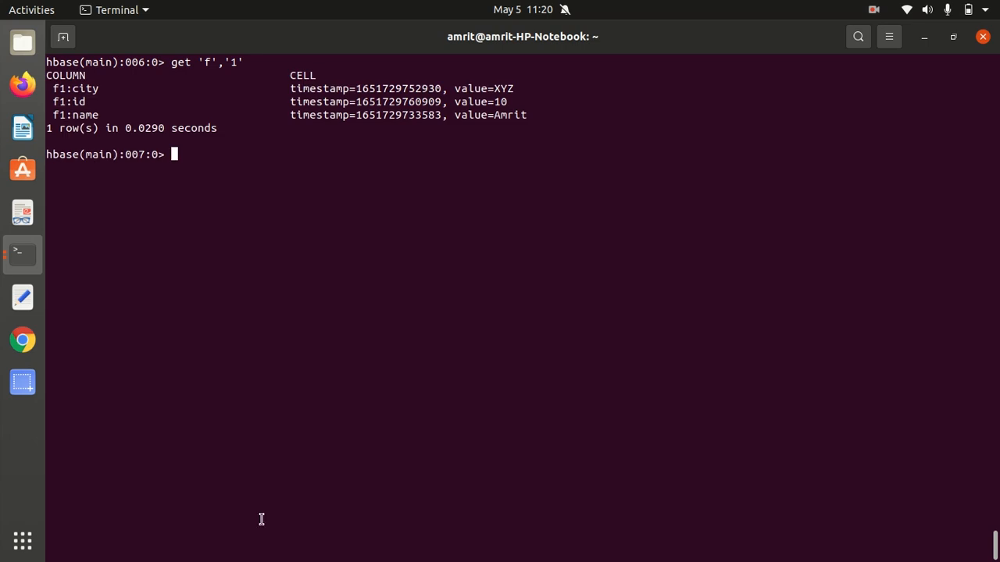
{"action": "mouse_move", "coordinate": [53, 86]}
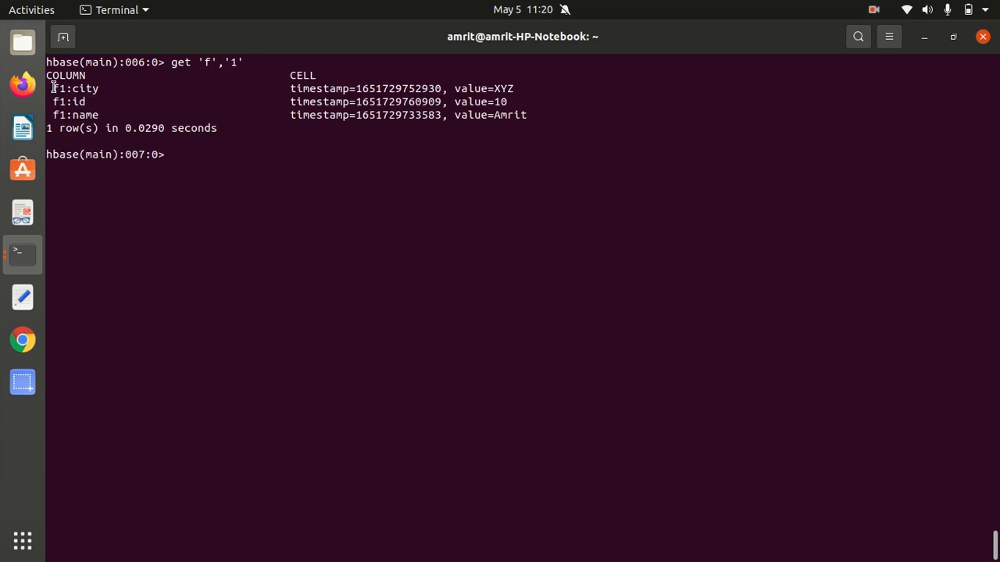
{"action": "left_click_drag", "start_coordinate": [54, 87], "coordinate": [97, 116]}
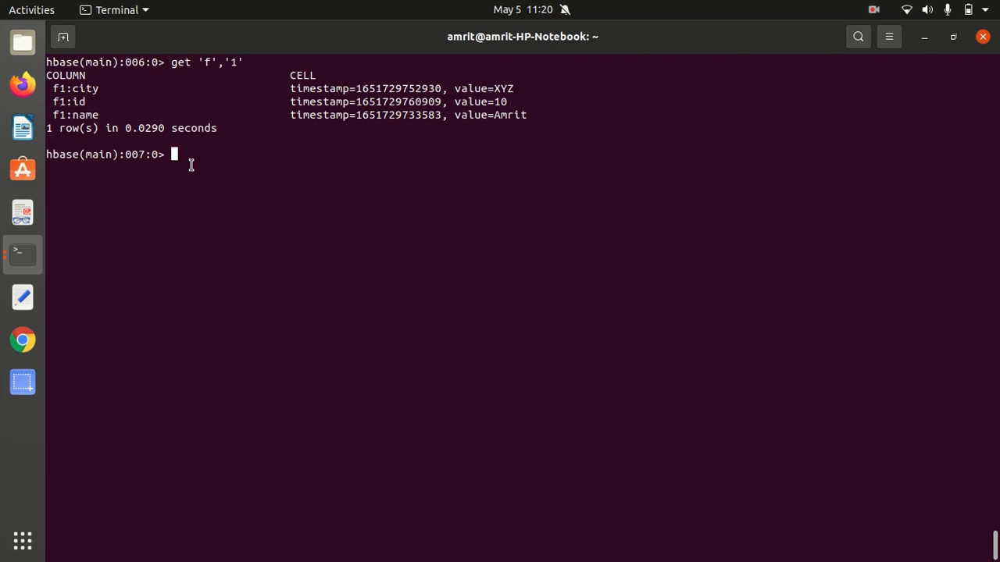
Run get 'f','1', {COLUMN => 'f1:name'} returning only Amrit
{"action": "type", "text": "get 'f','1',"}
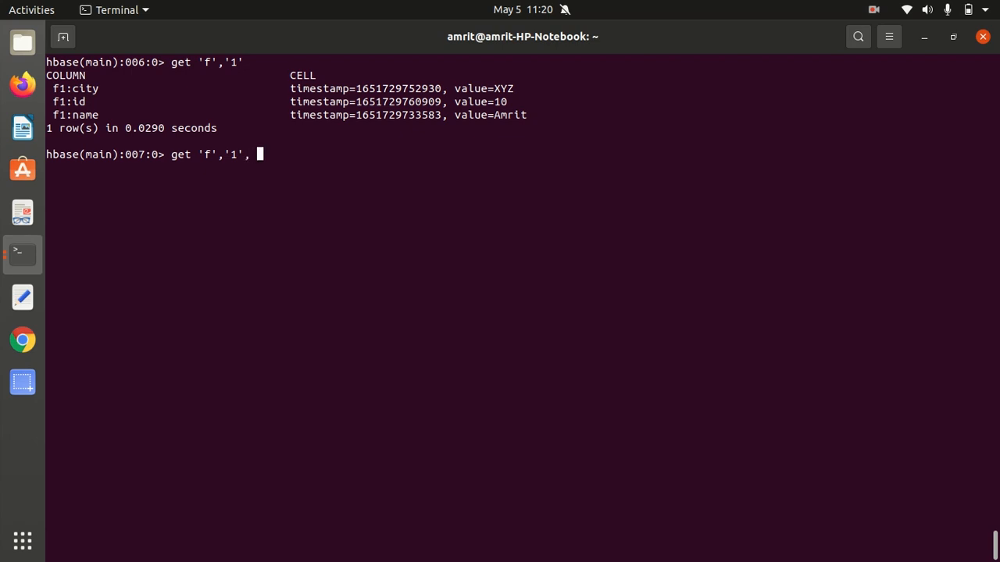
{"action": "type", "text": "{COLUM"}
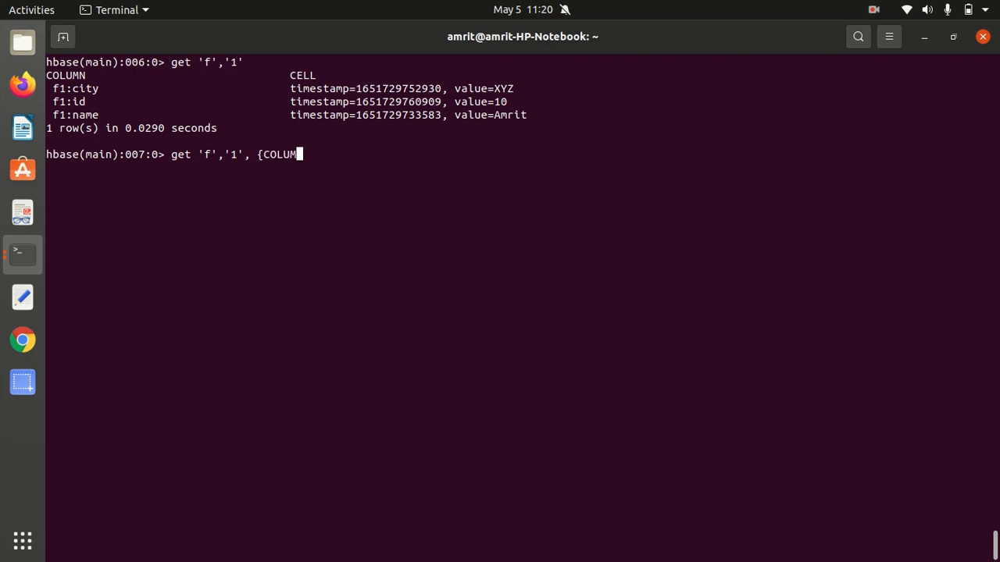
{"action": "type", "text": "=>"}
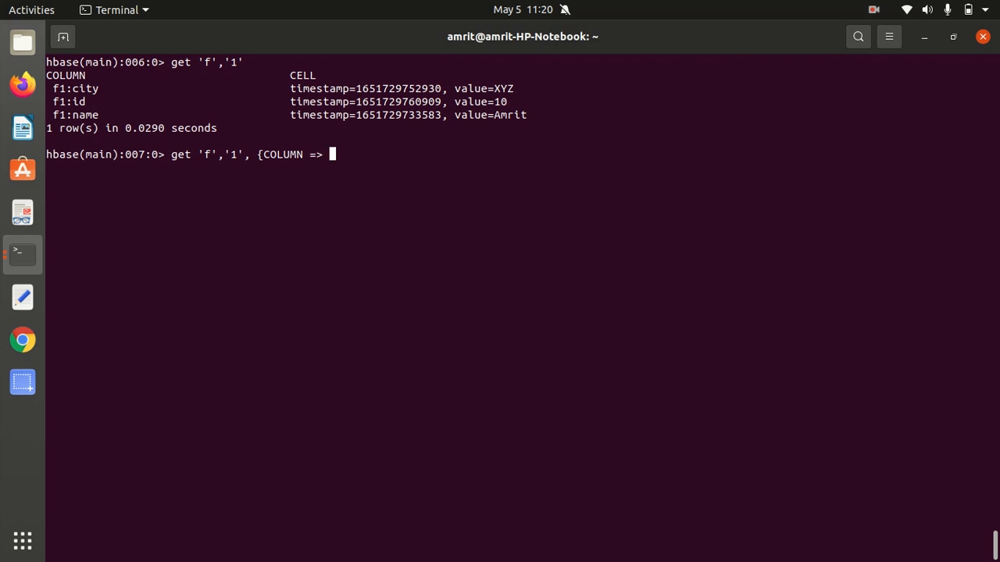
{"action": "type", "text": "'f1"}
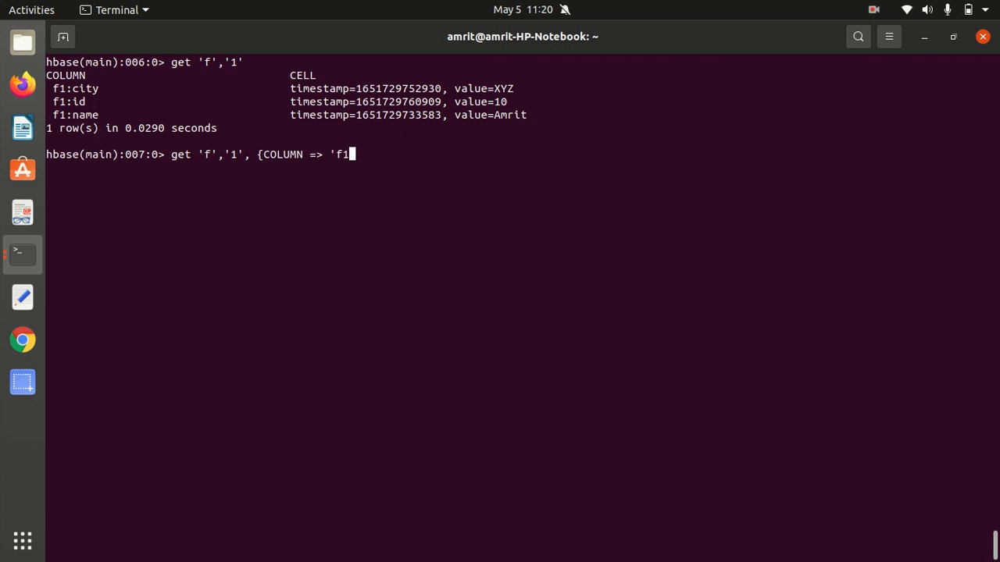
{"action": "type", "text": ":name"}
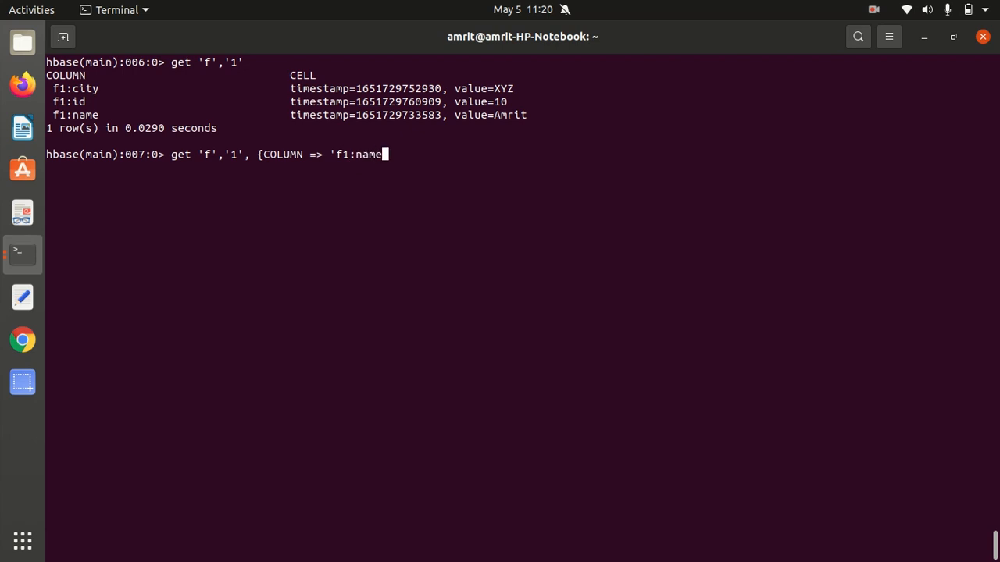
{"action": "type", "text": "'"}
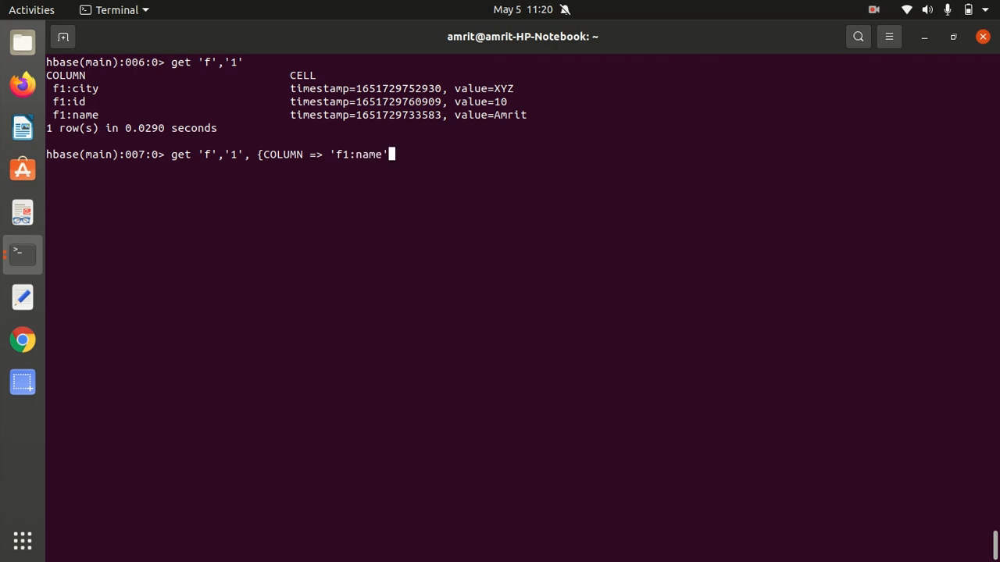
{"action": "key", "text": "Return"}
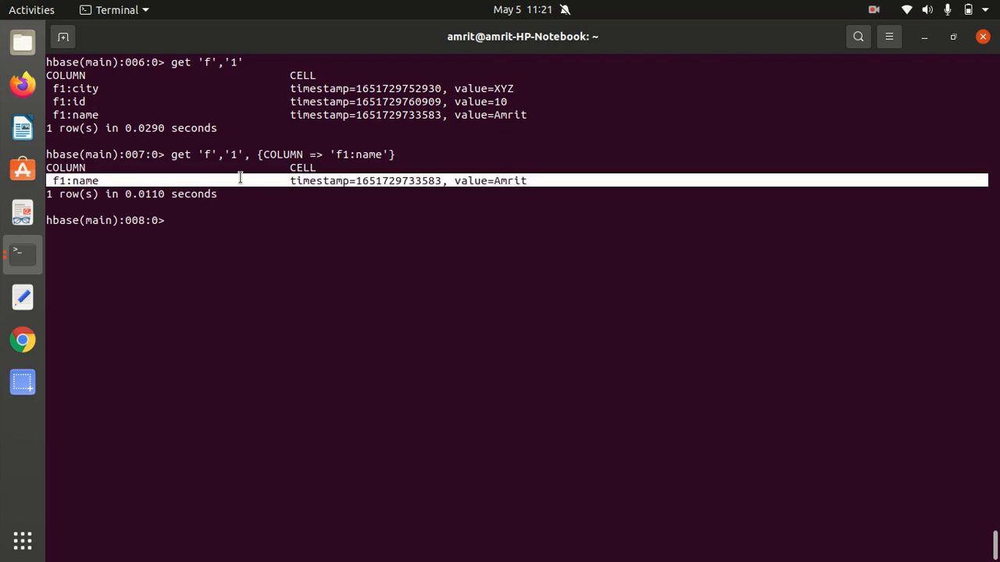
{"action": "mouse_move", "coordinate": [421, 174]}
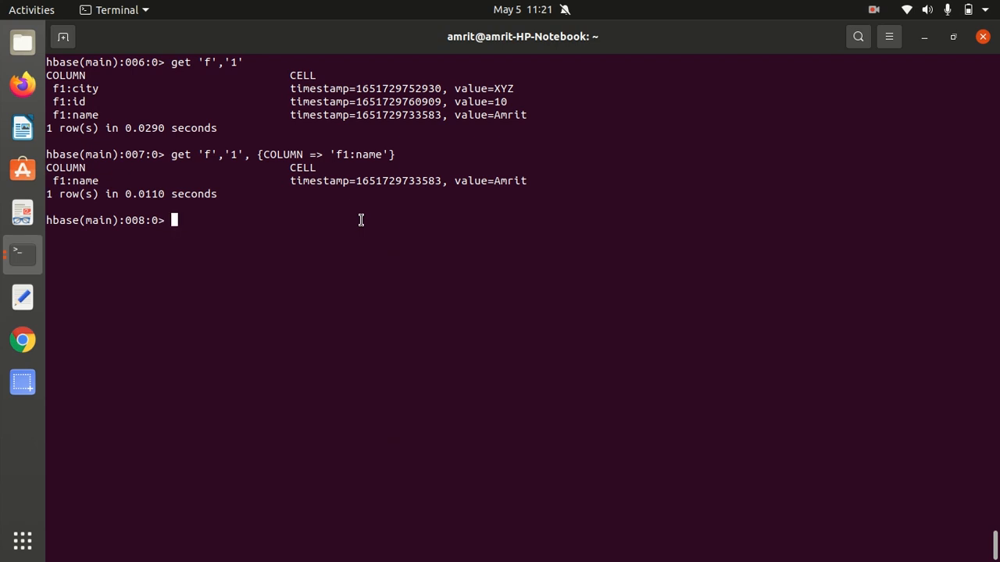
Recall the get and restrict it to {COLUMN => ['f1:name','f1:id']}, returning 10 and Amrit
{"action": "type", "text": "get 'f','1', {COLUMN => 'f1:name'}"}
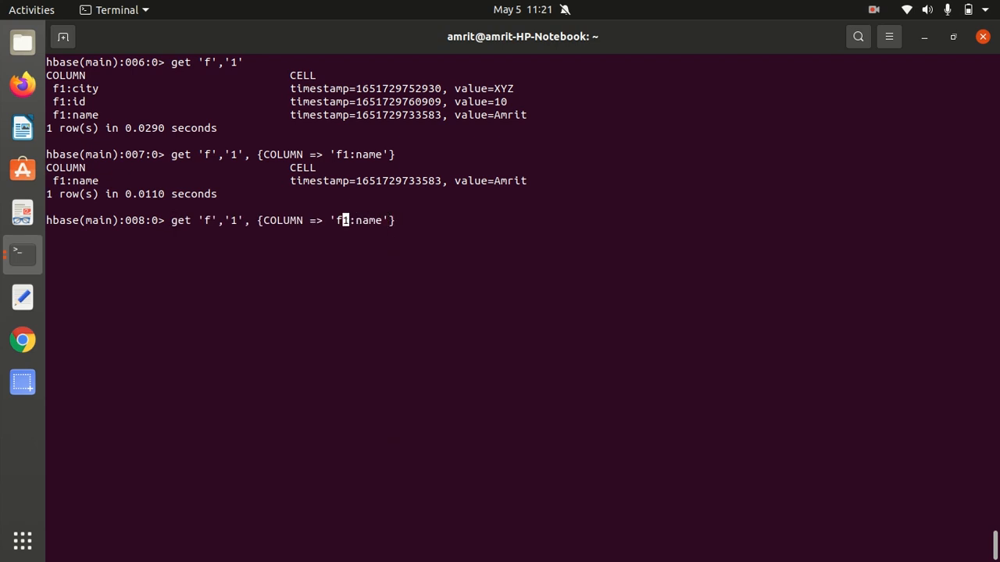
{"action": "key", "text": "Left"}
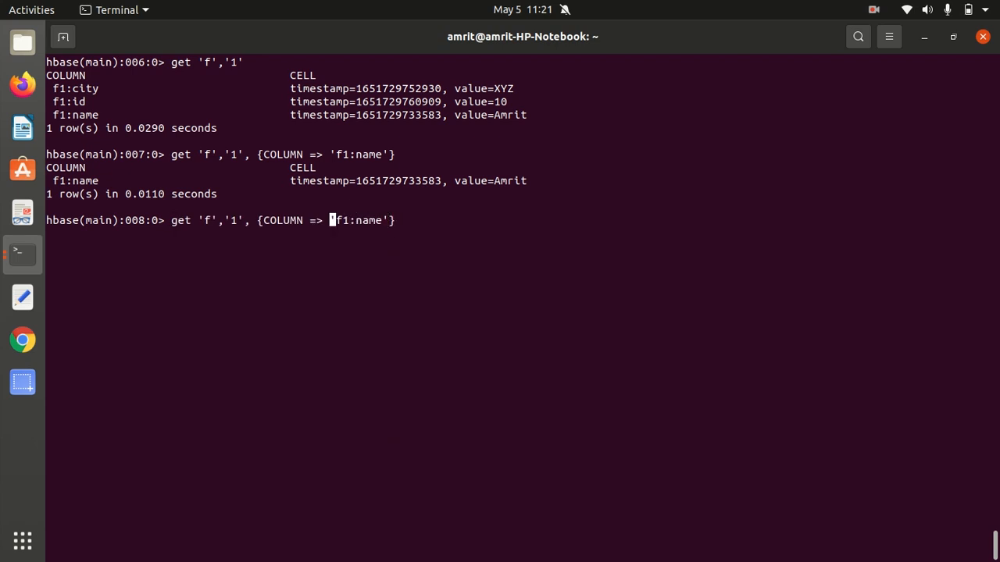
{"action": "type", "text": "["}
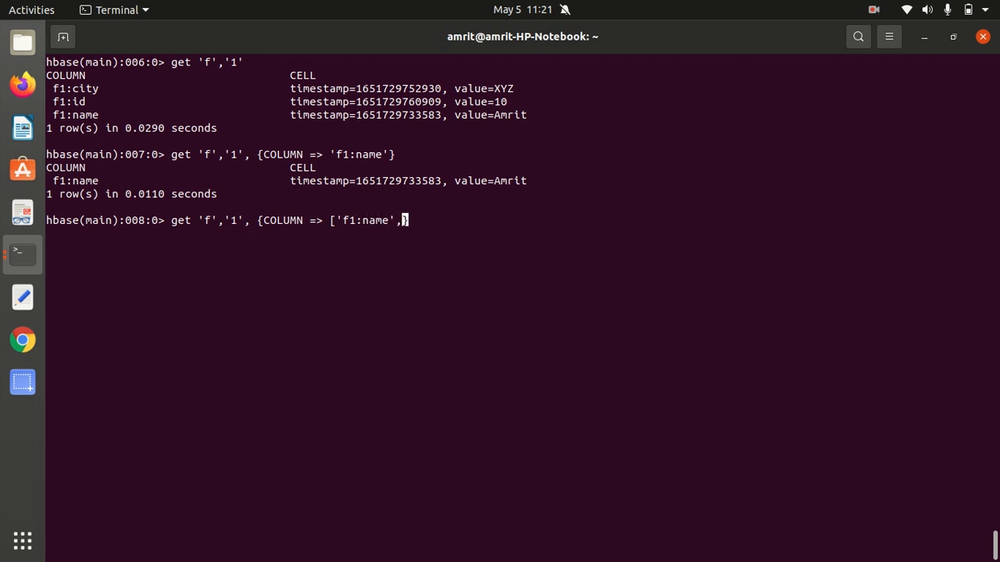
{"action": "type", "text": "'f1"}
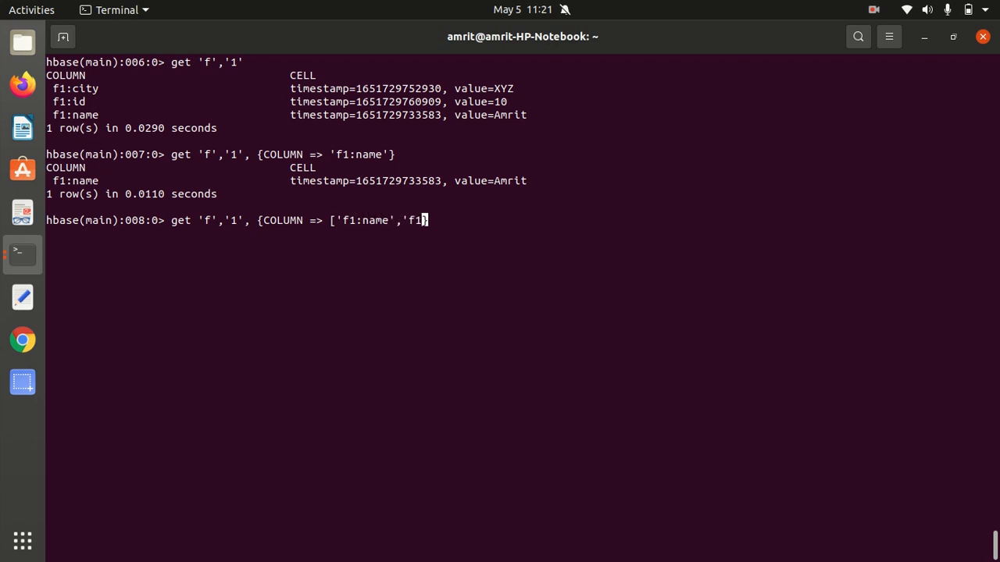
{"action": "type", "text": ":id'}"}
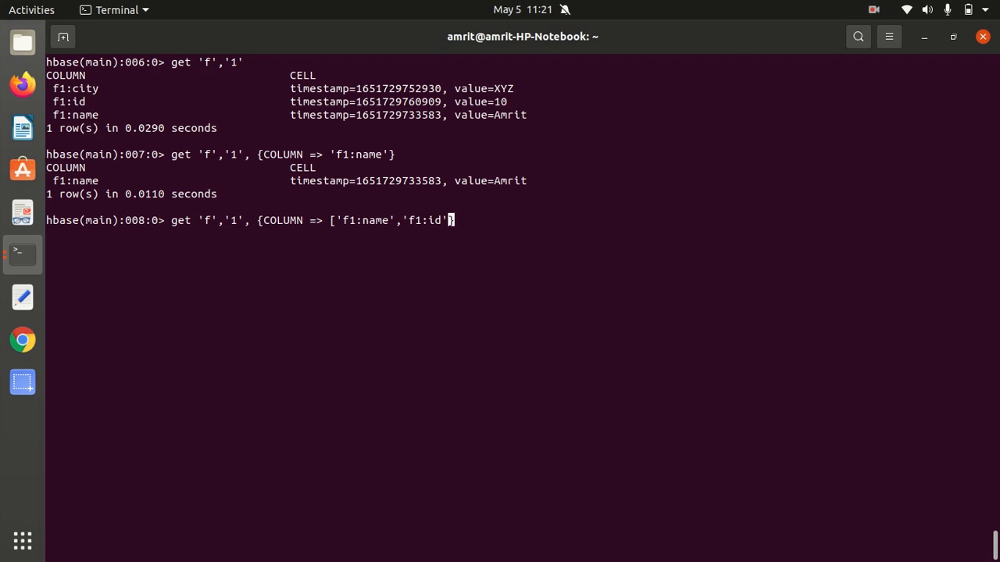
{"action": "type", "text": "}"}
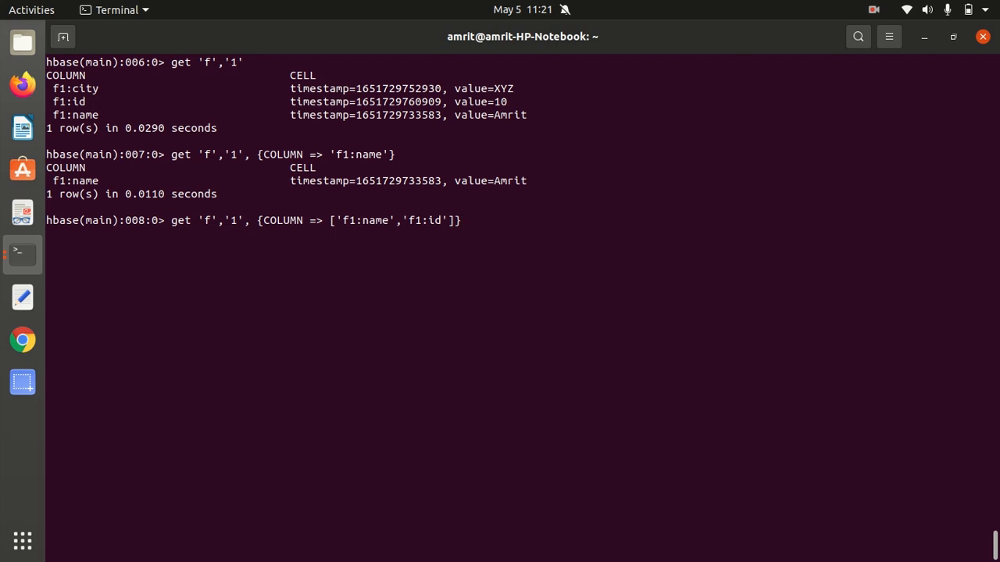
{"action": "key", "text": "Return"}
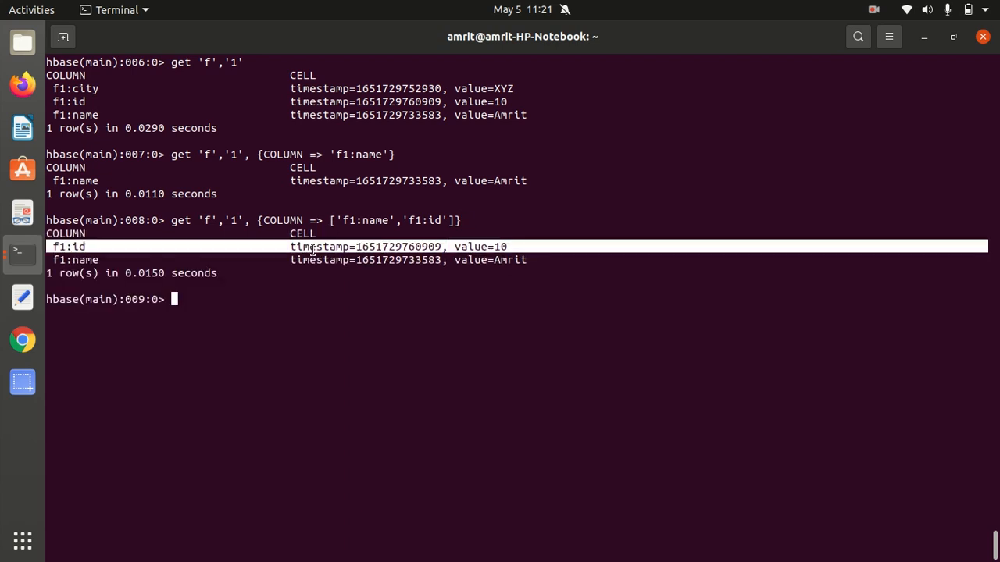